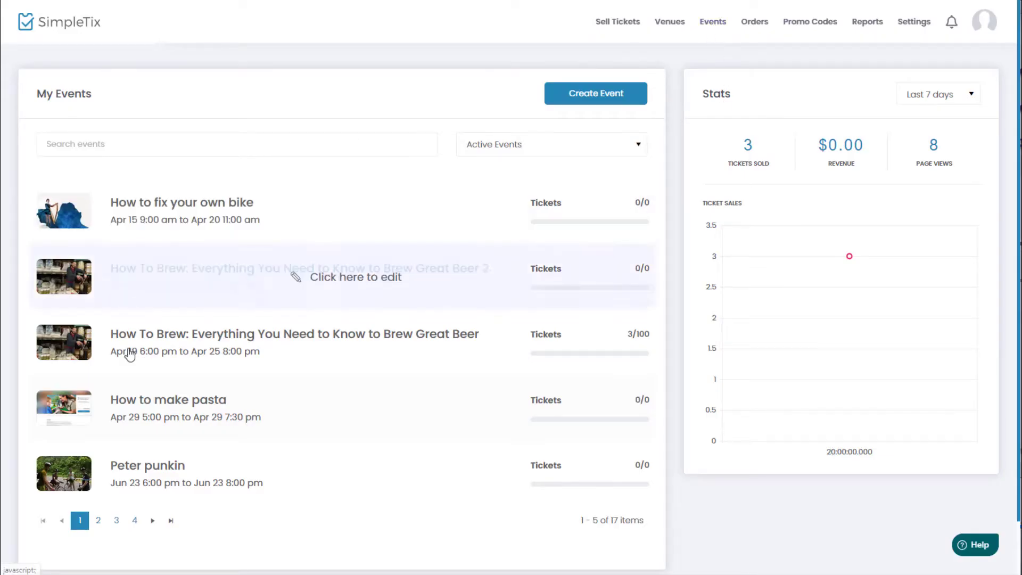
mouse_move(142, 356)
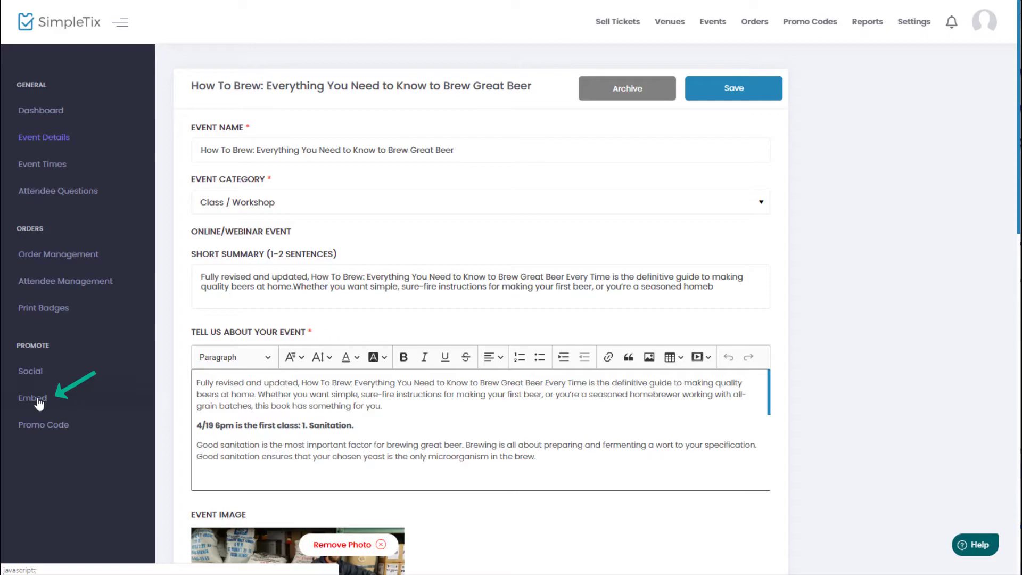
Copy the How To Brew embed code using the List of dates & times display
click(32, 397)
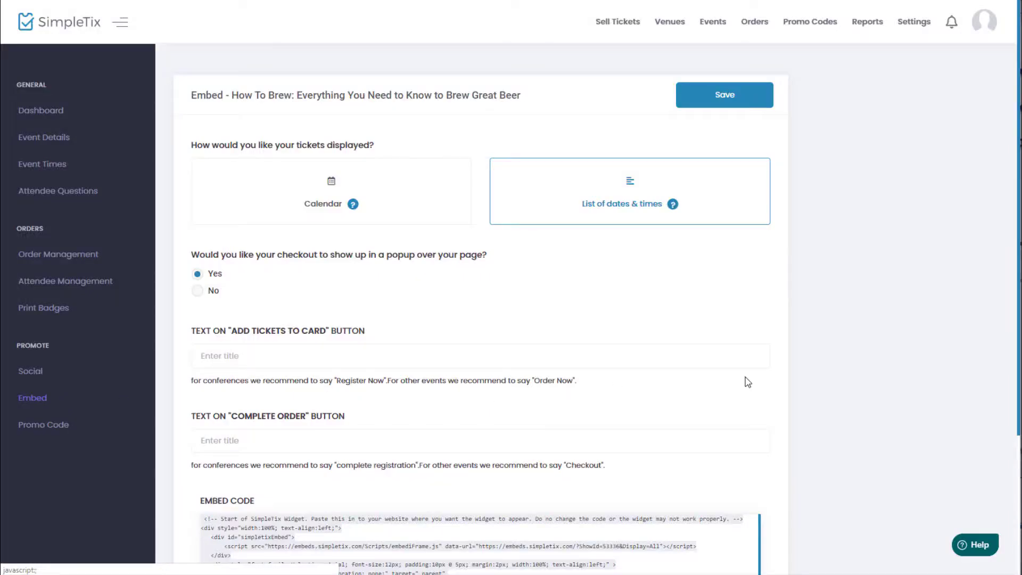
scroll(down, 3)
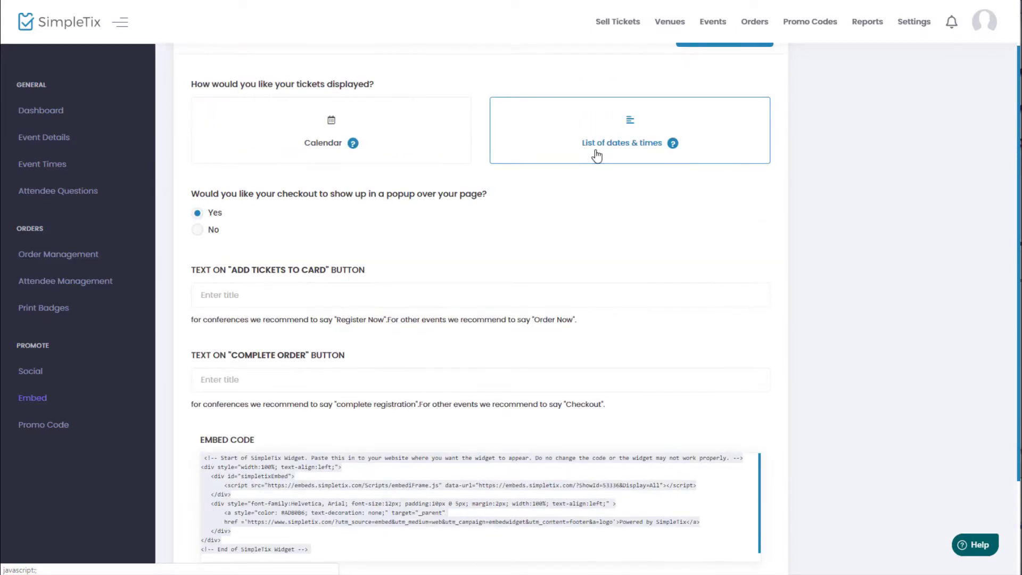
mouse_move(649, 153)
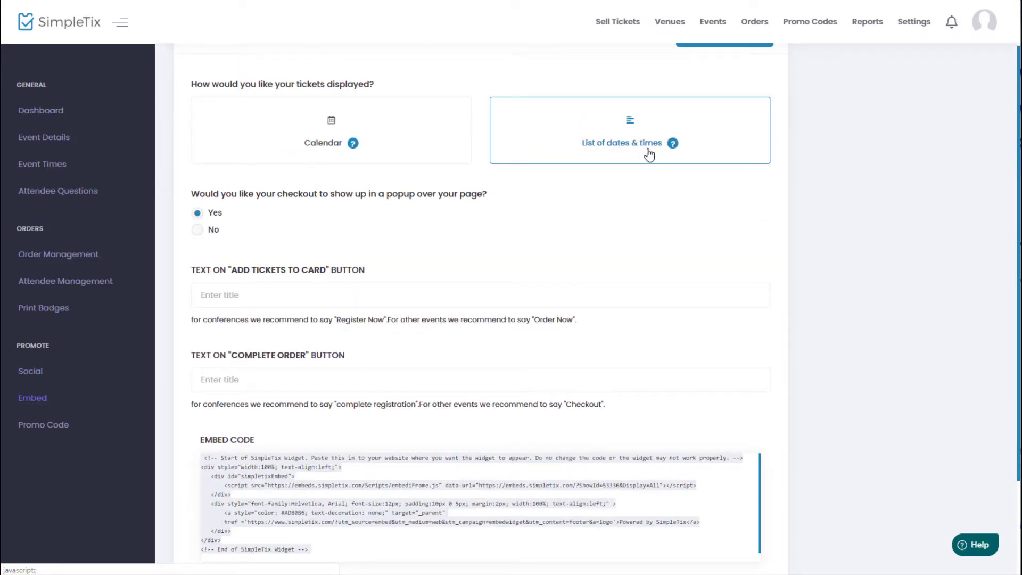
click(331, 129)
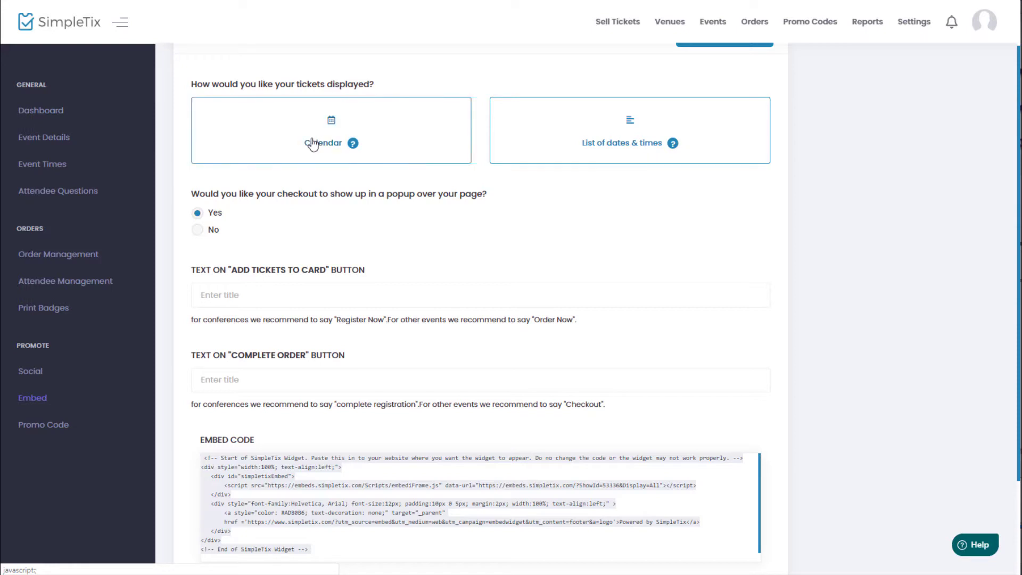
click(629, 130)
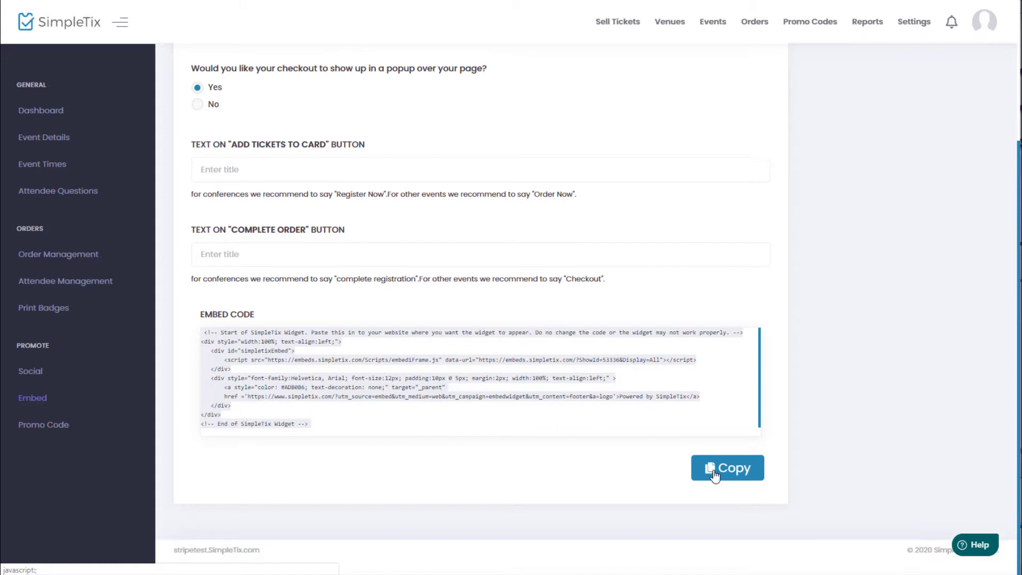
click(727, 468)
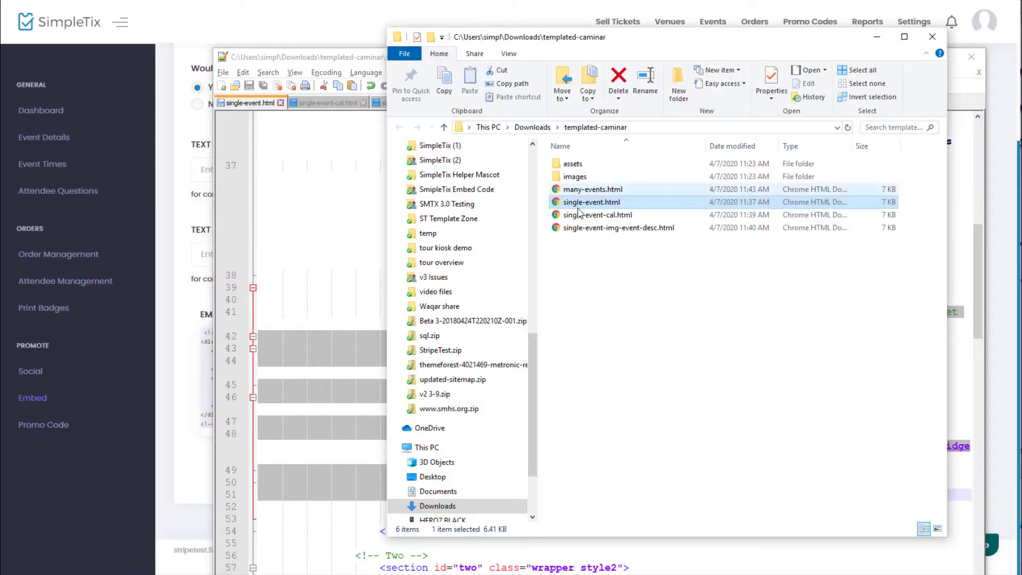
Open single-event.html from File Explorer in Chrome
double_click(591, 201)
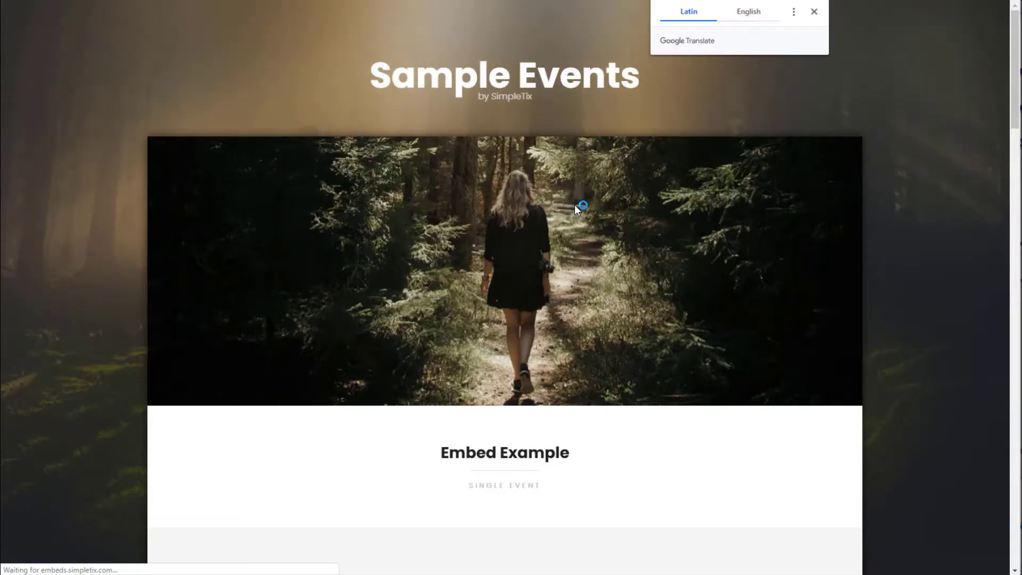
Order 2 Non-members tickets in the widget and scroll through the Secure Checkout form
scroll(down, 3)
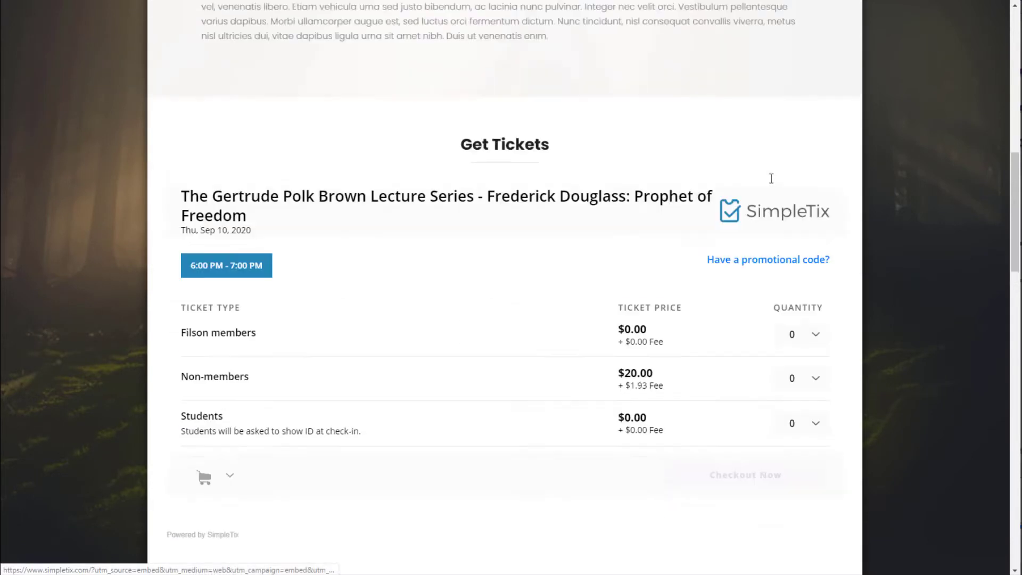
click(800, 334)
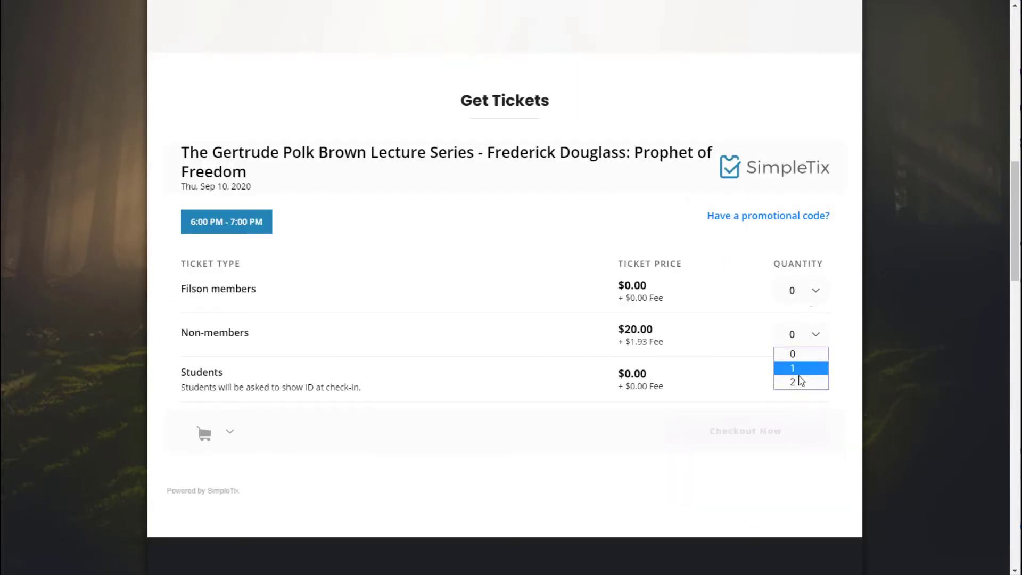
click(793, 368)
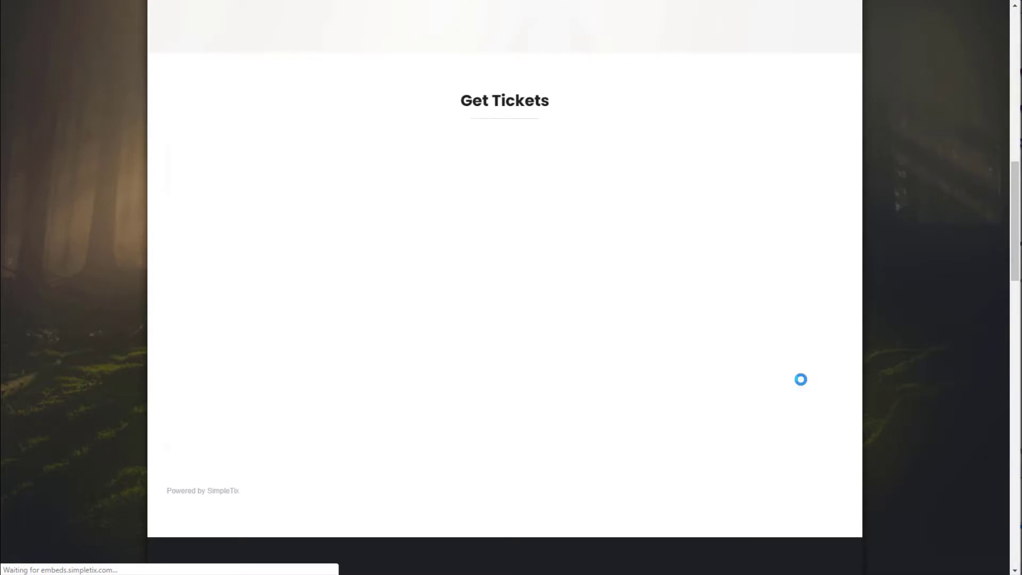
click(745, 431)
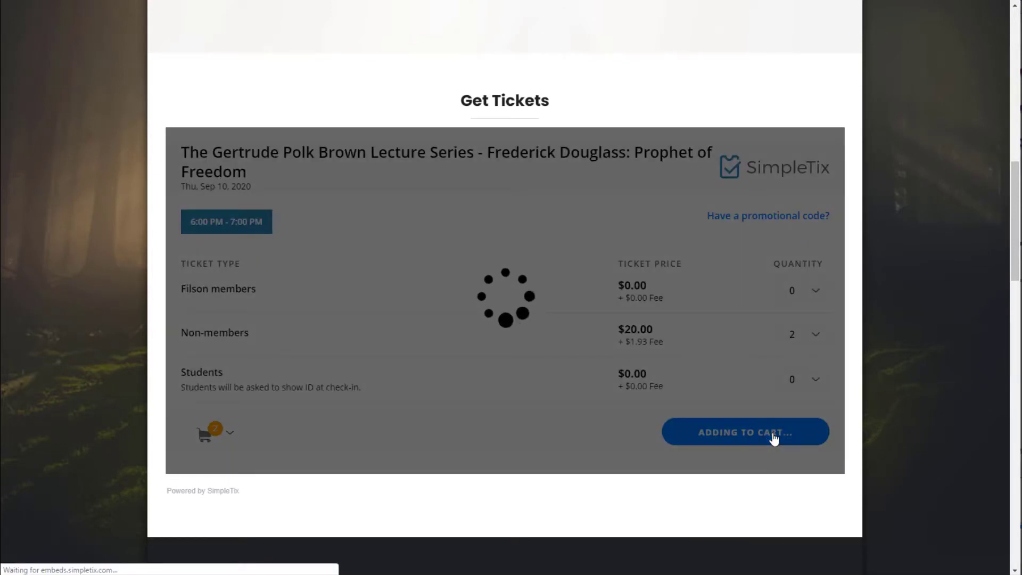
click(744, 432)
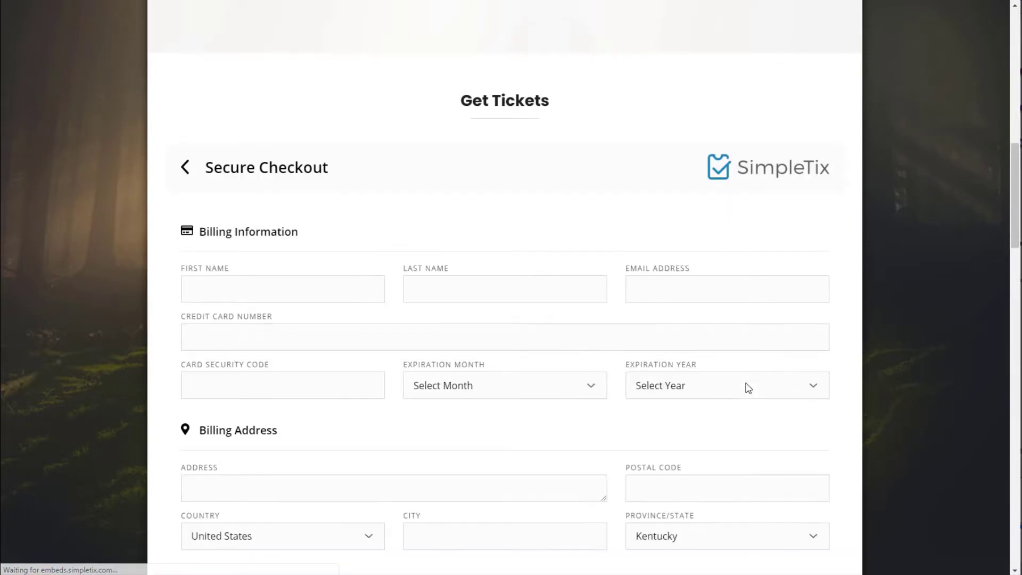
scroll(down, 3)
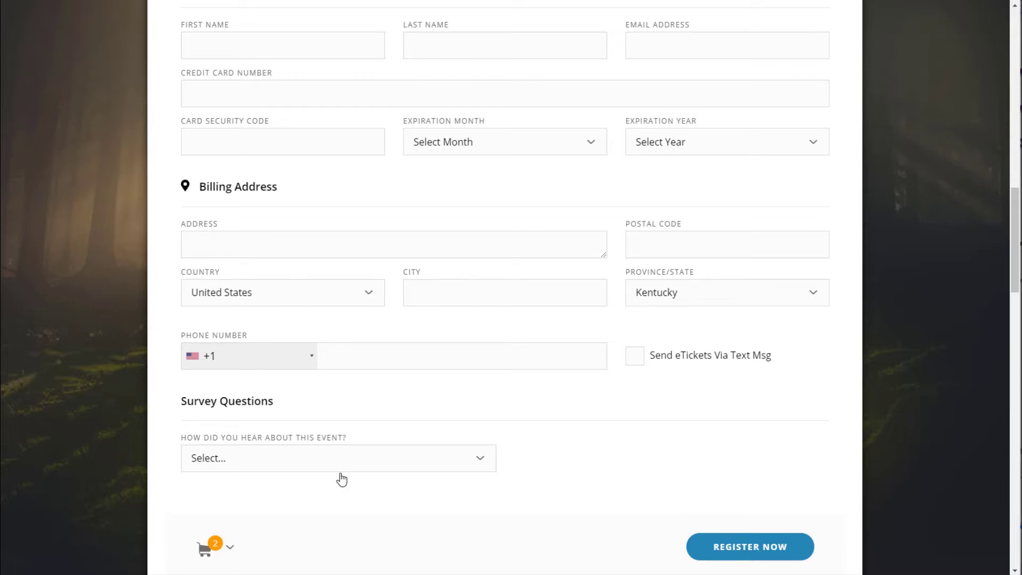
click(338, 457)
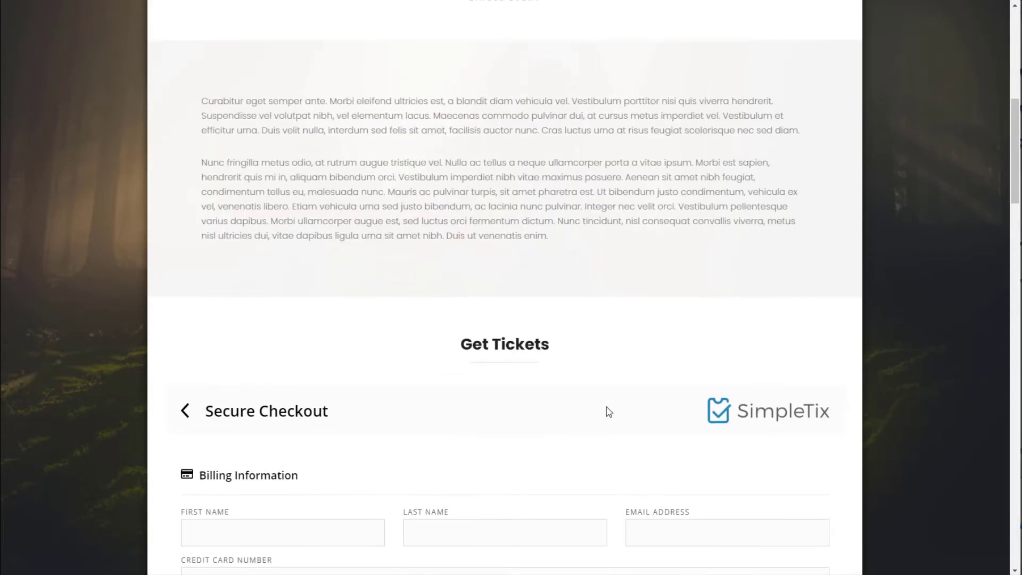
scroll(down, 3)
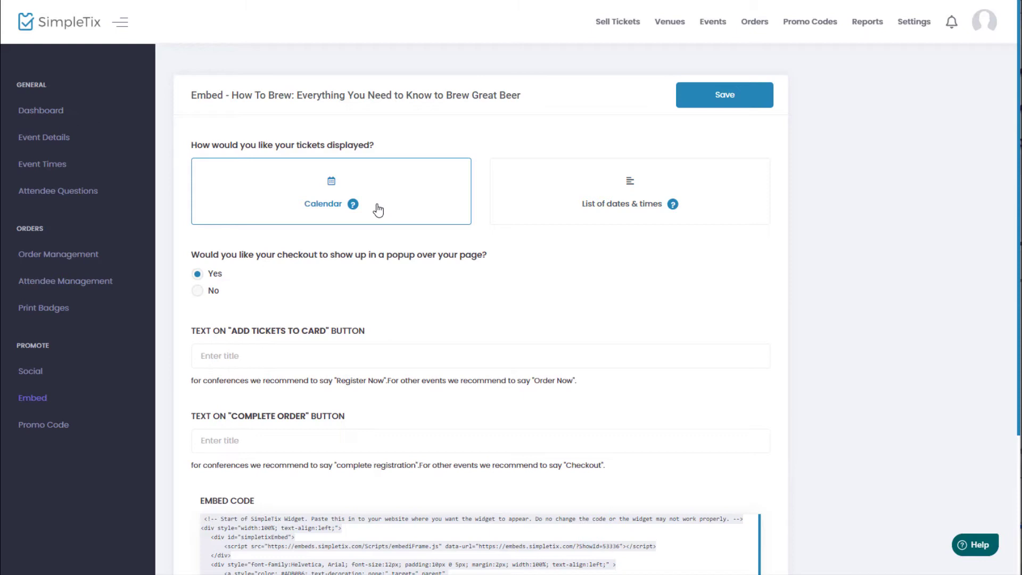
Scroll down to the updated calendar-display embed code
scroll(down, 3)
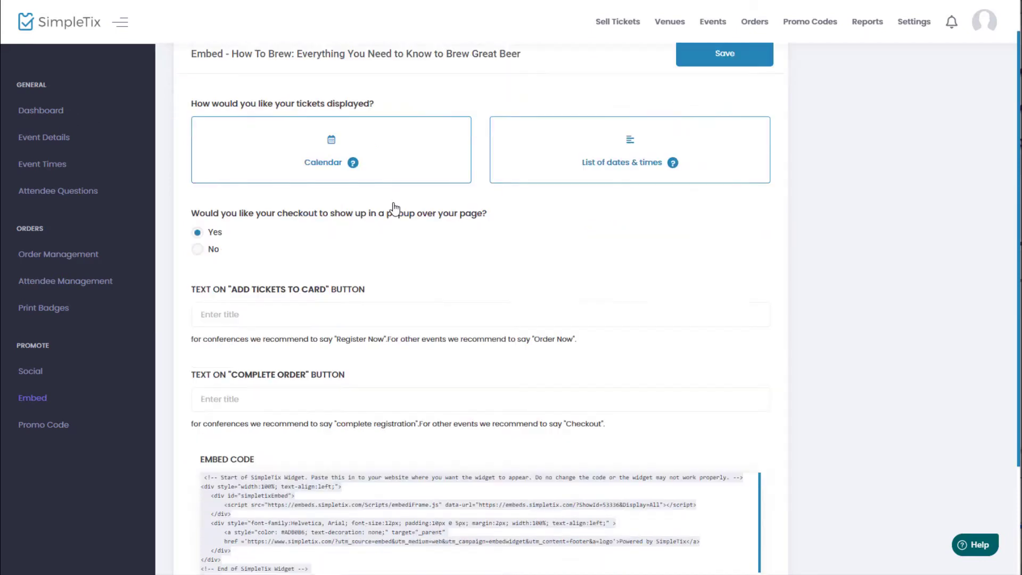
scroll(down, 3)
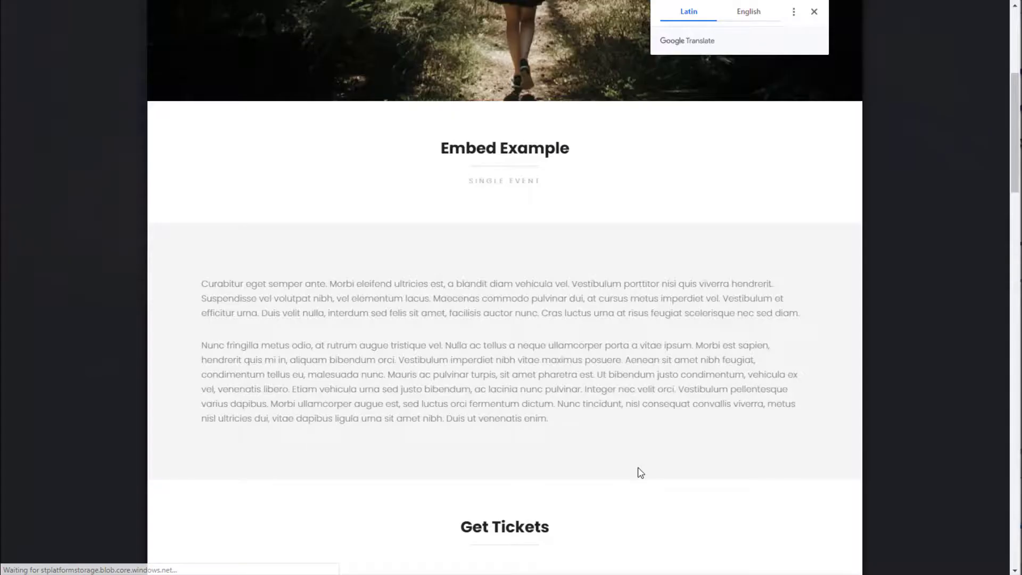
Select April 23, 2020 on the embedded calendar to list its ticket times
scroll(down, 3)
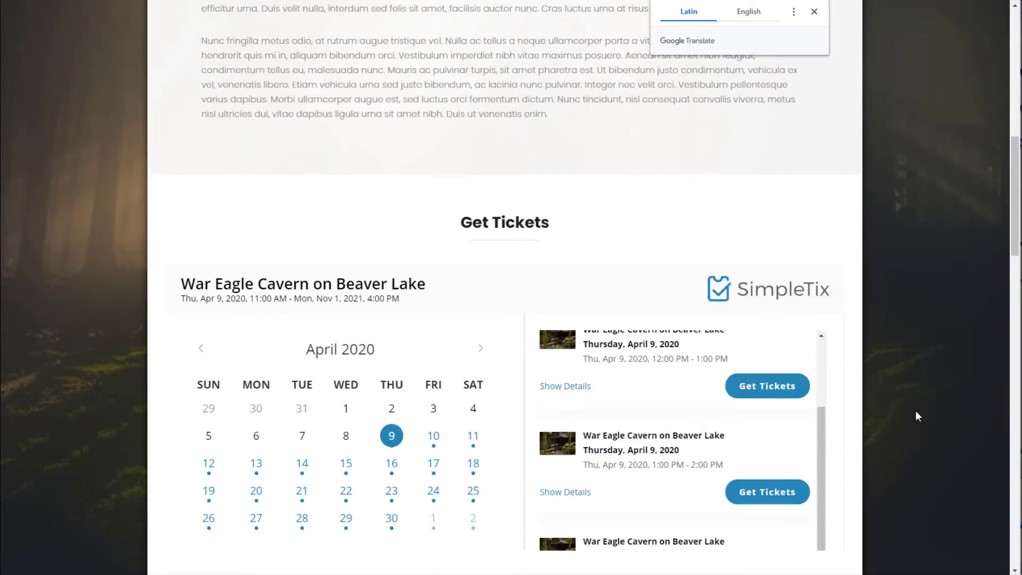
scroll(down, 3)
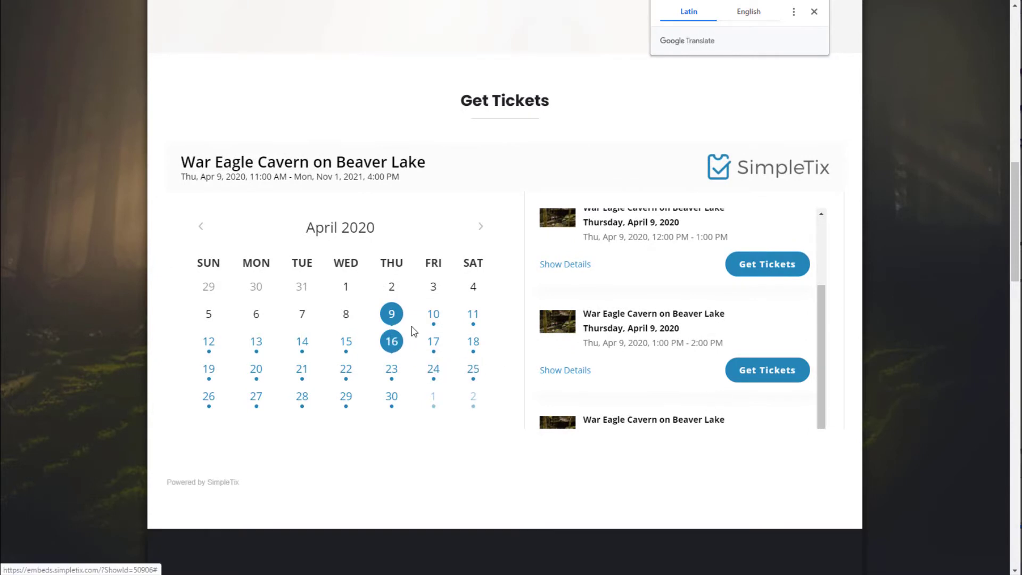
click(391, 369)
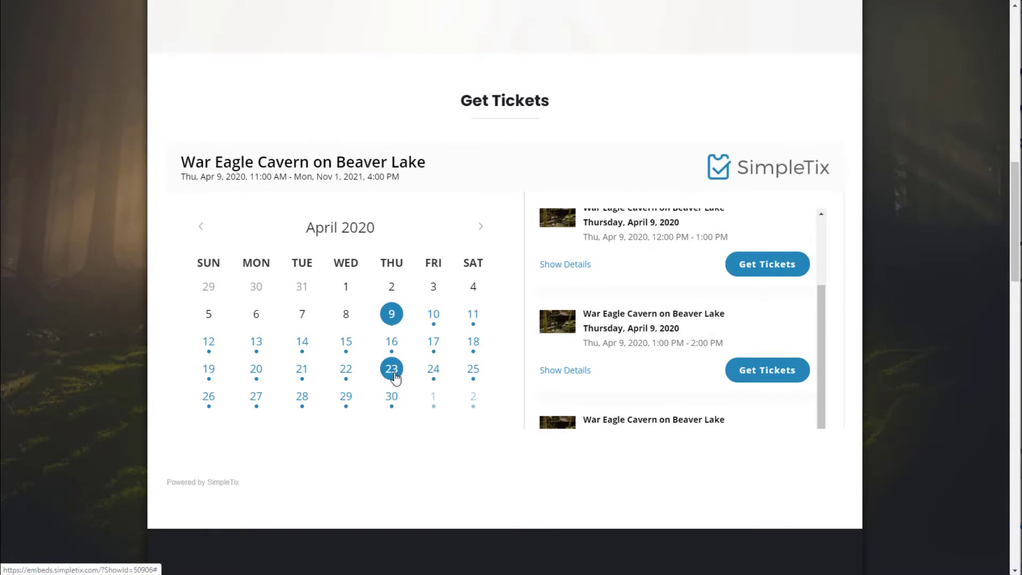
click(391, 368)
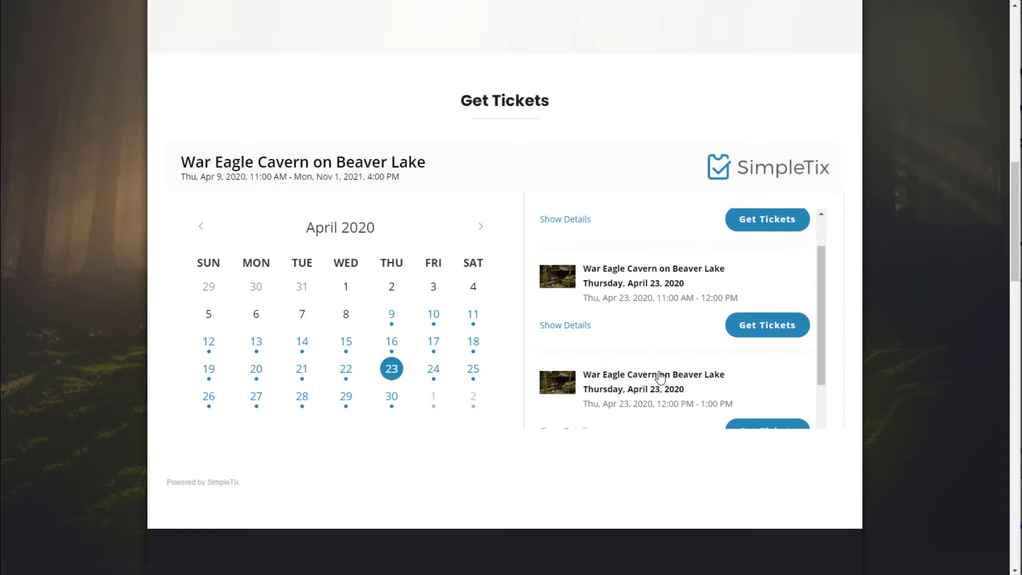
scroll(down, 3)
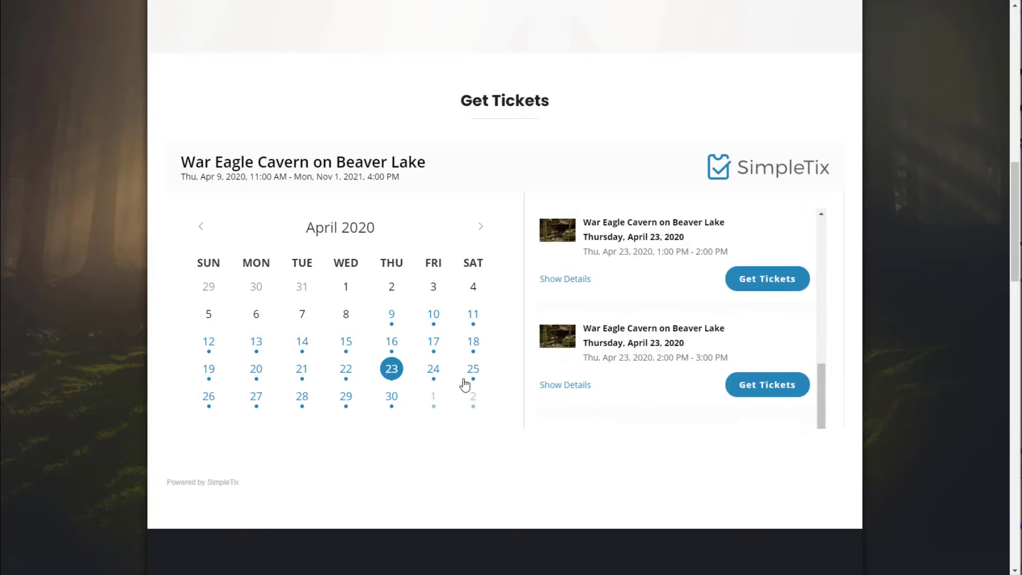
click(433, 369)
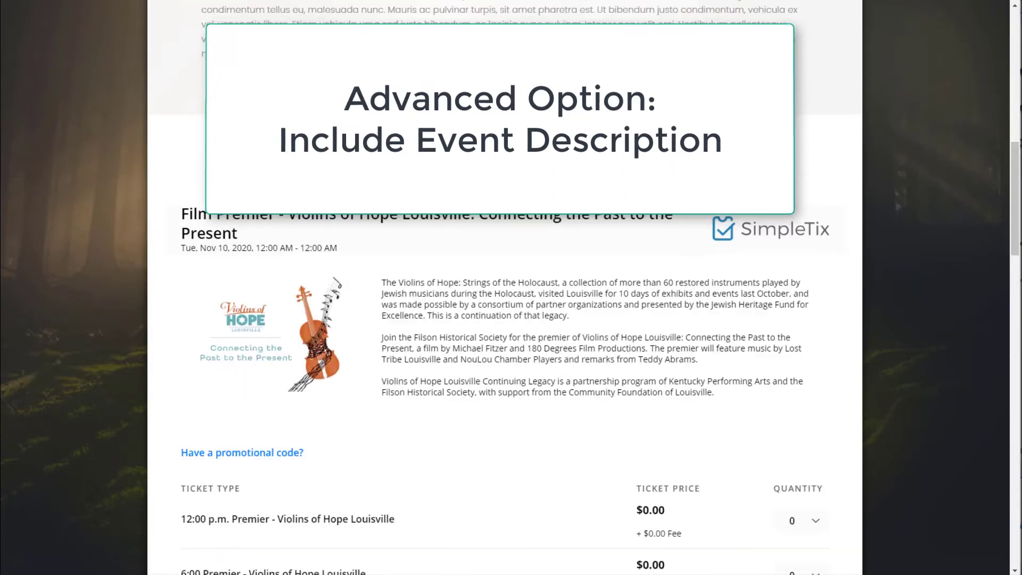
Scroll to Get Tickets on the Violins of Hope description-style widget page
scroll(down, 3)
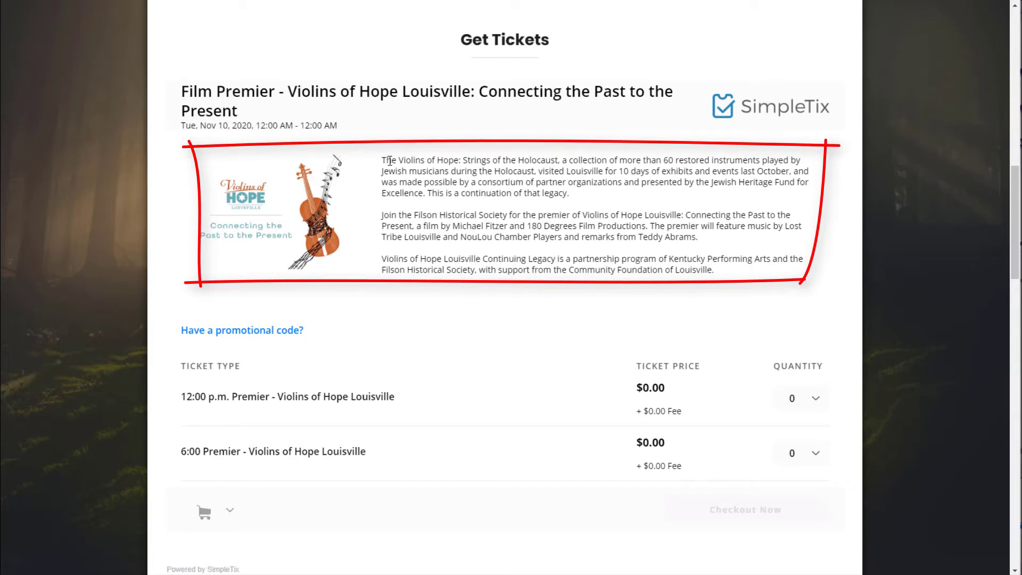
drag(381, 160, 458, 226)
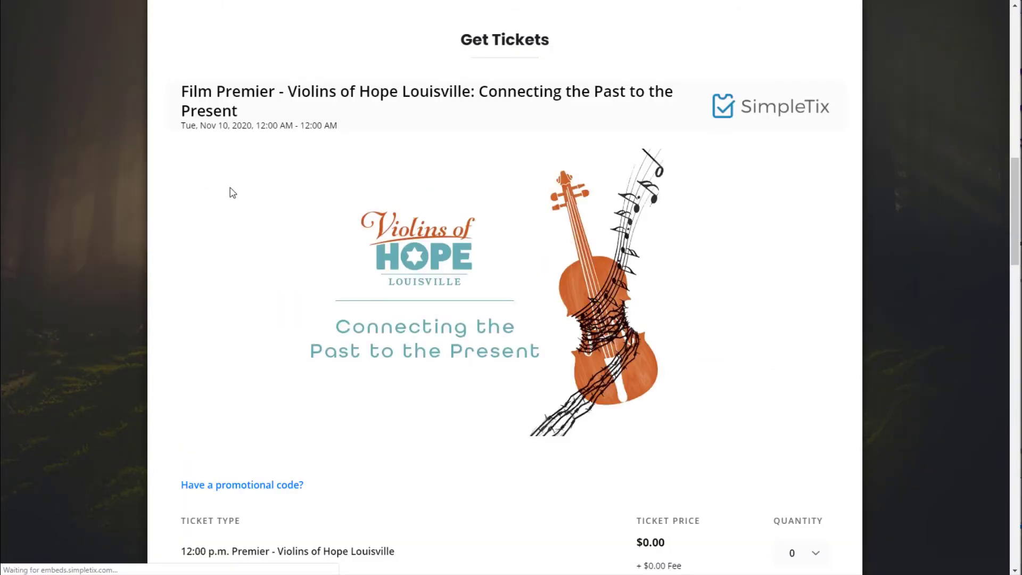
scroll(down, 3)
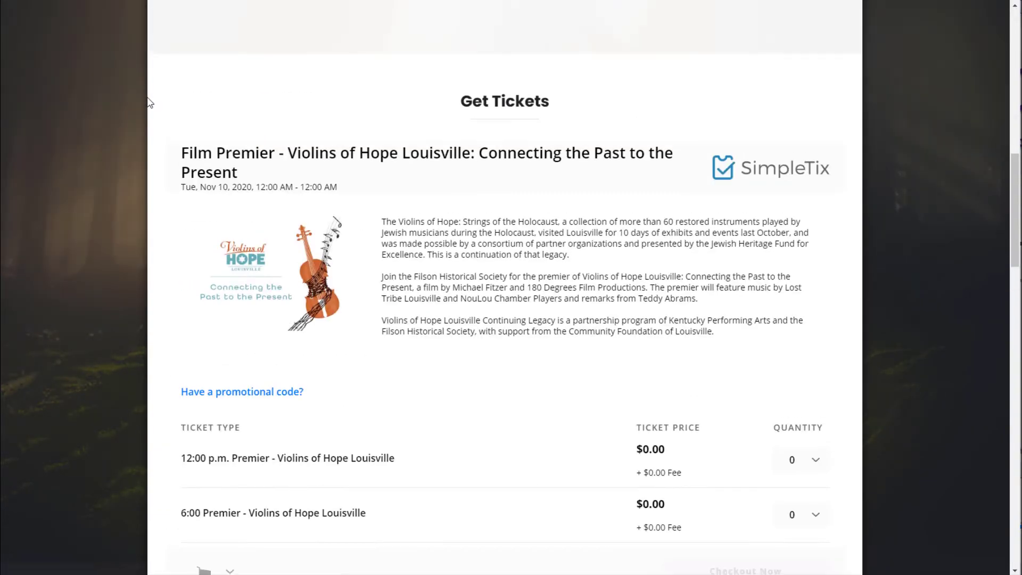
scroll(down, 3)
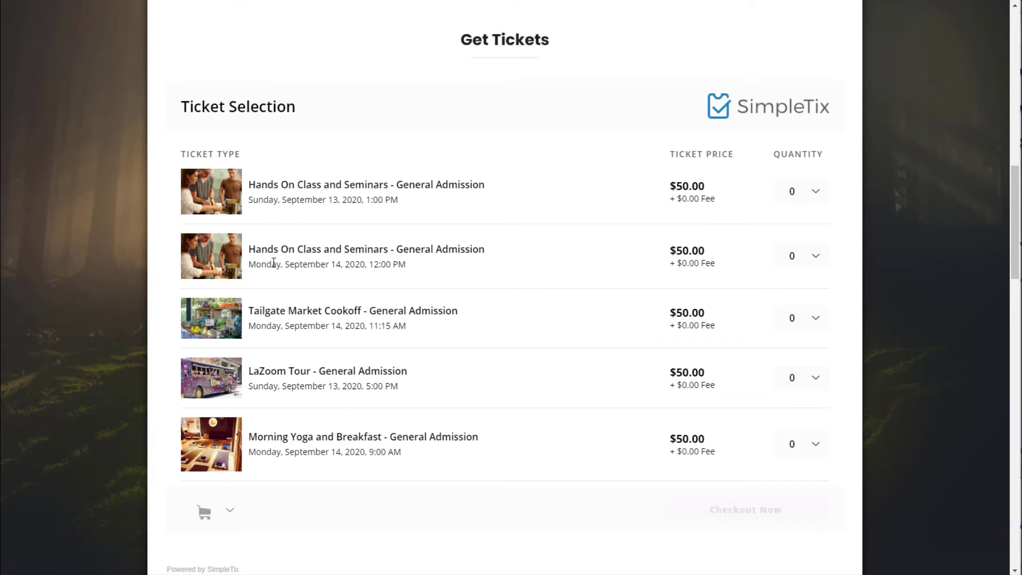
mouse_move(214, 268)
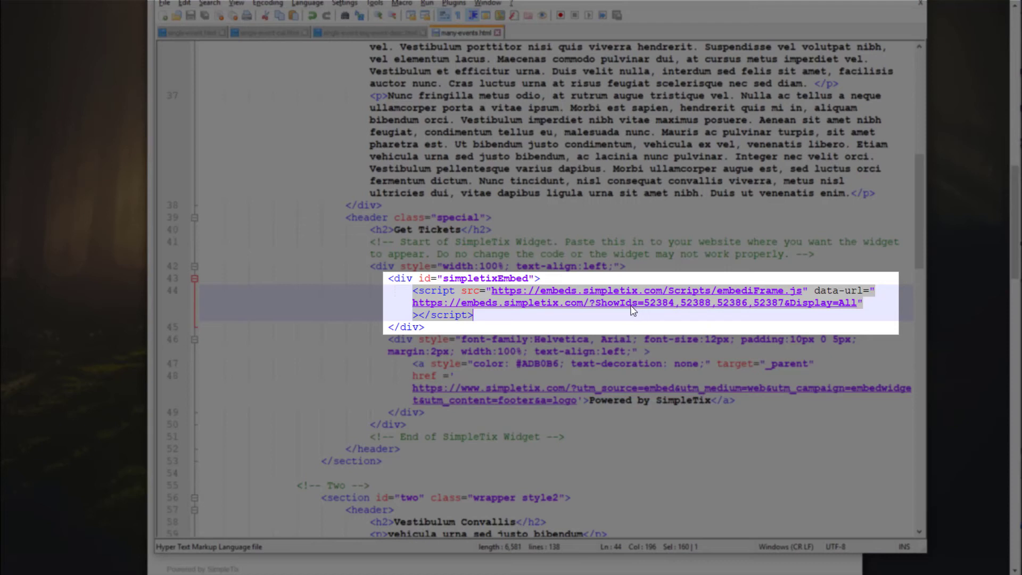
Move show ids 52384 and 52388 to follow 52387 in the ShowIds parameter
click(635, 310)
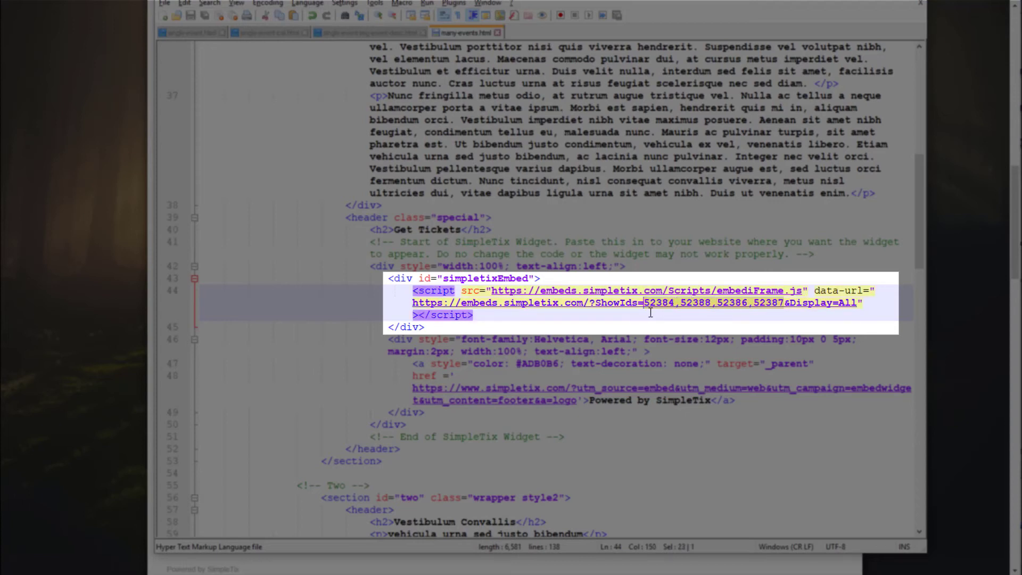
click(661, 302)
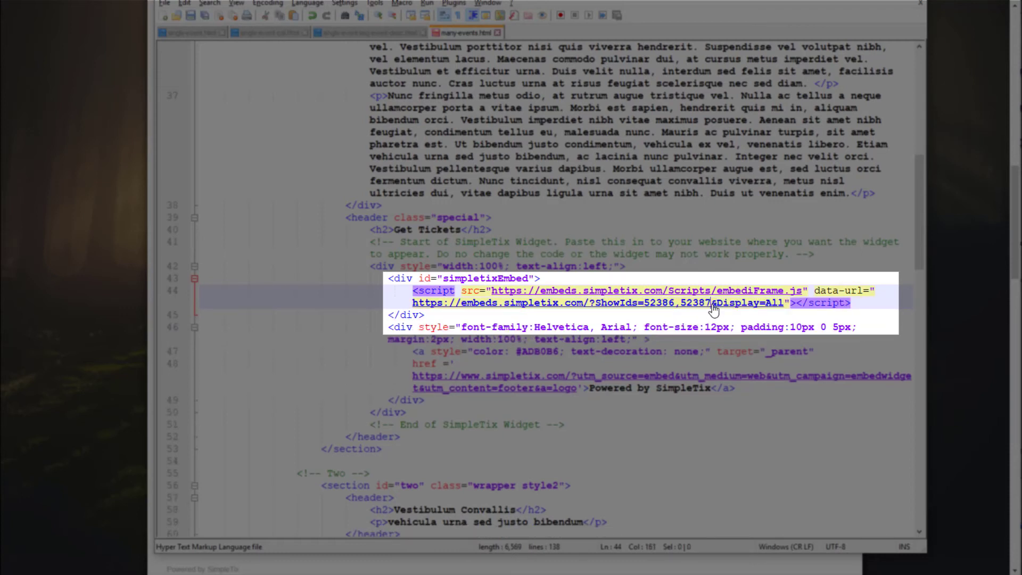
text(,52384,52388)
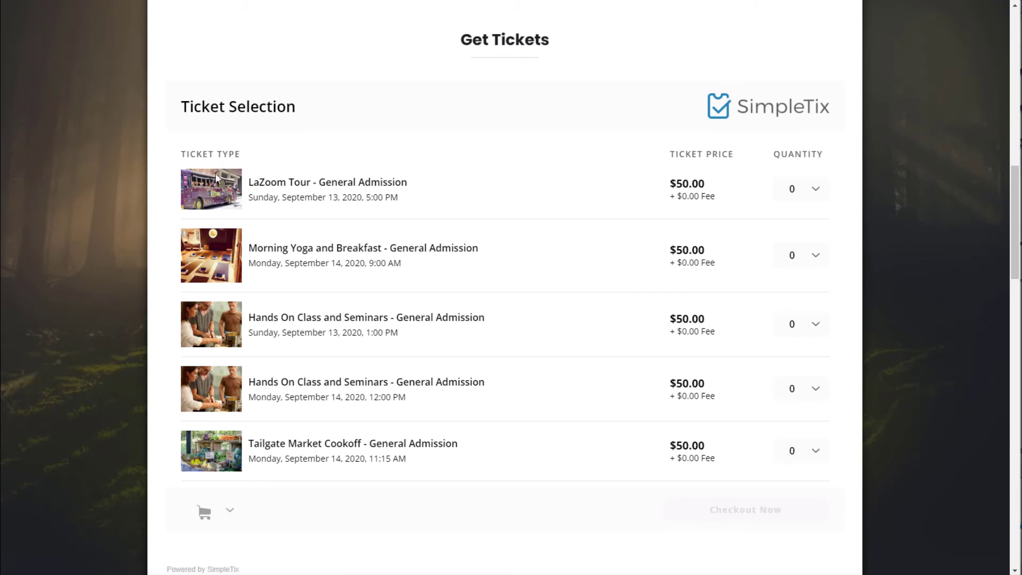
mouse_move(633, 549)
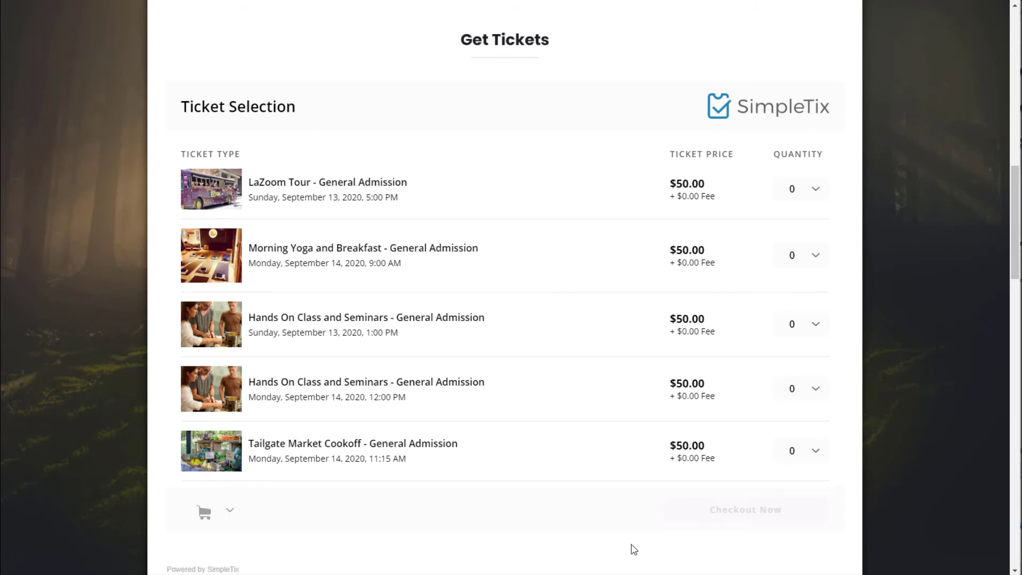
mouse_move(357, 346)
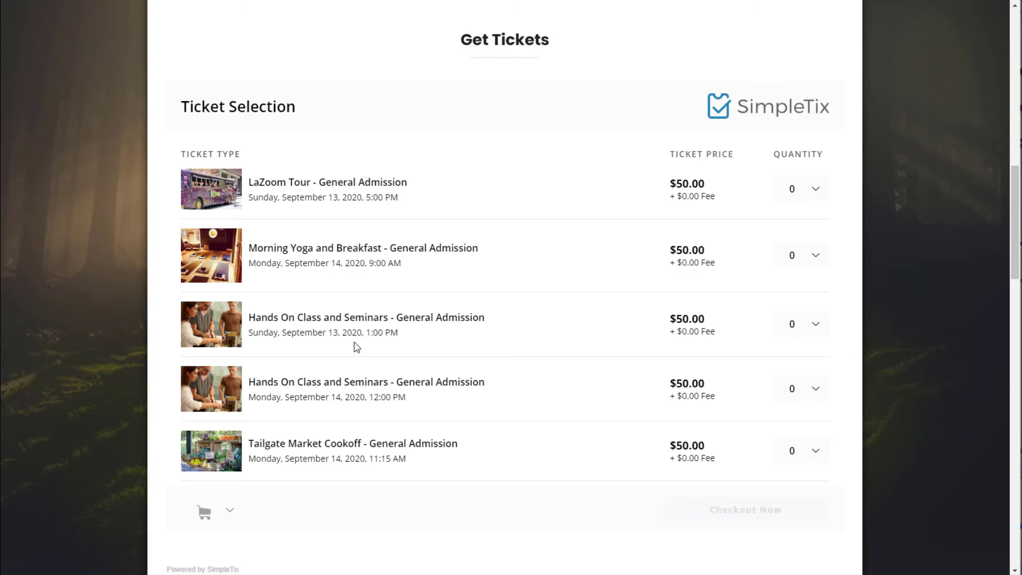
mouse_move(795, 189)
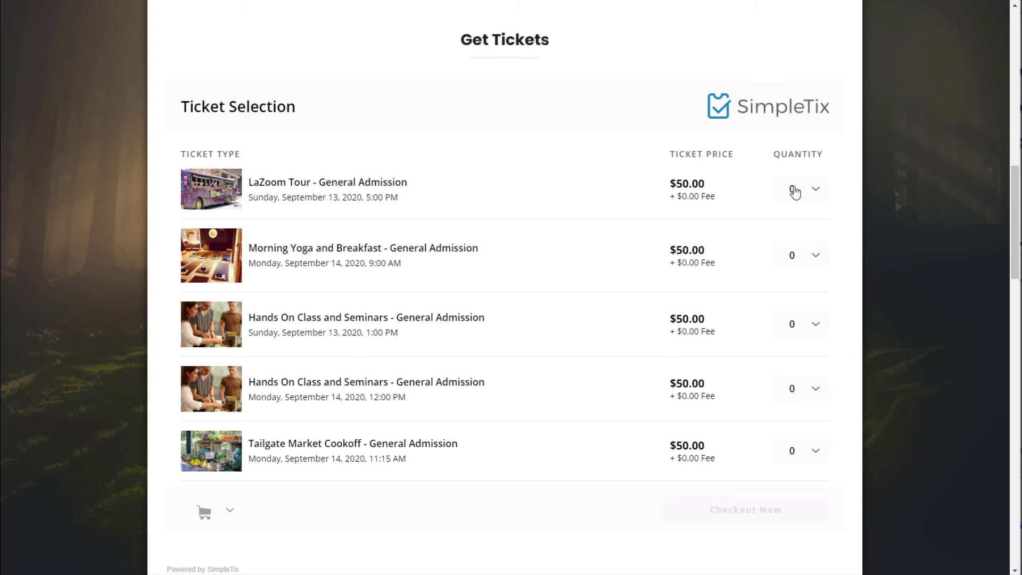